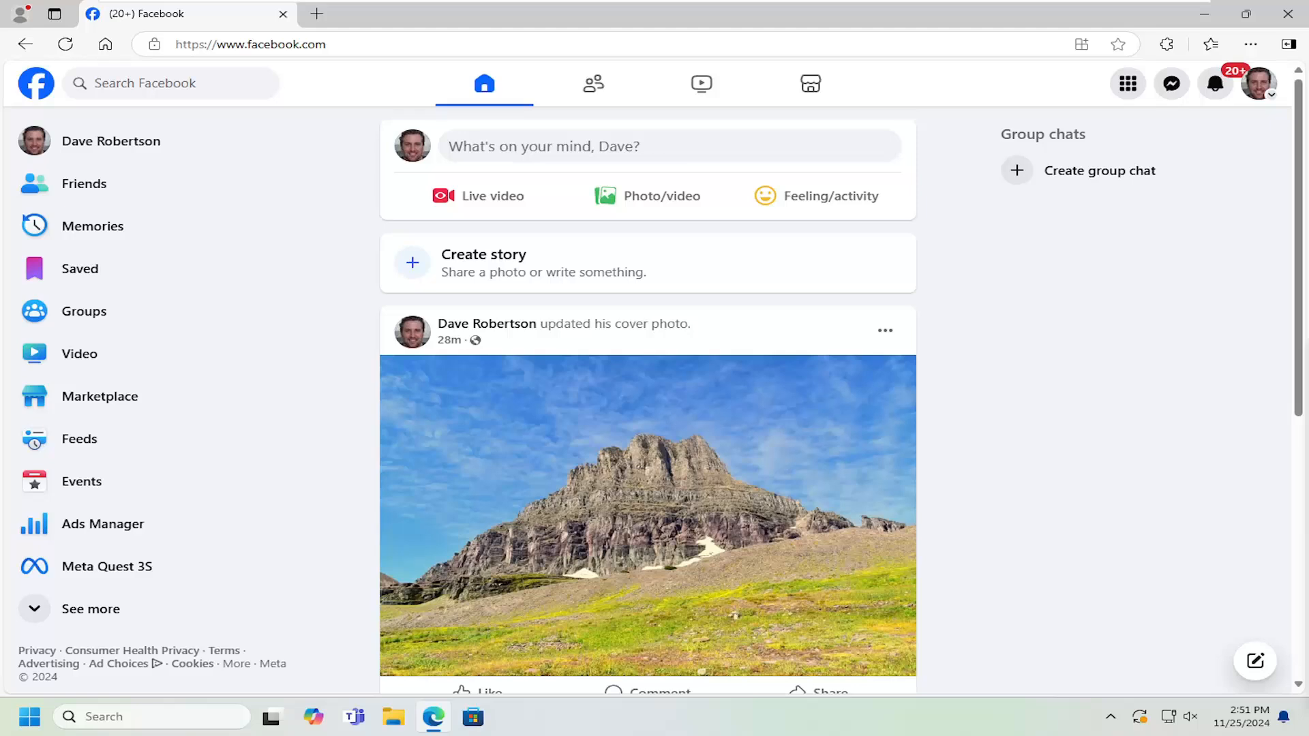
mouse_move(1171, 286)
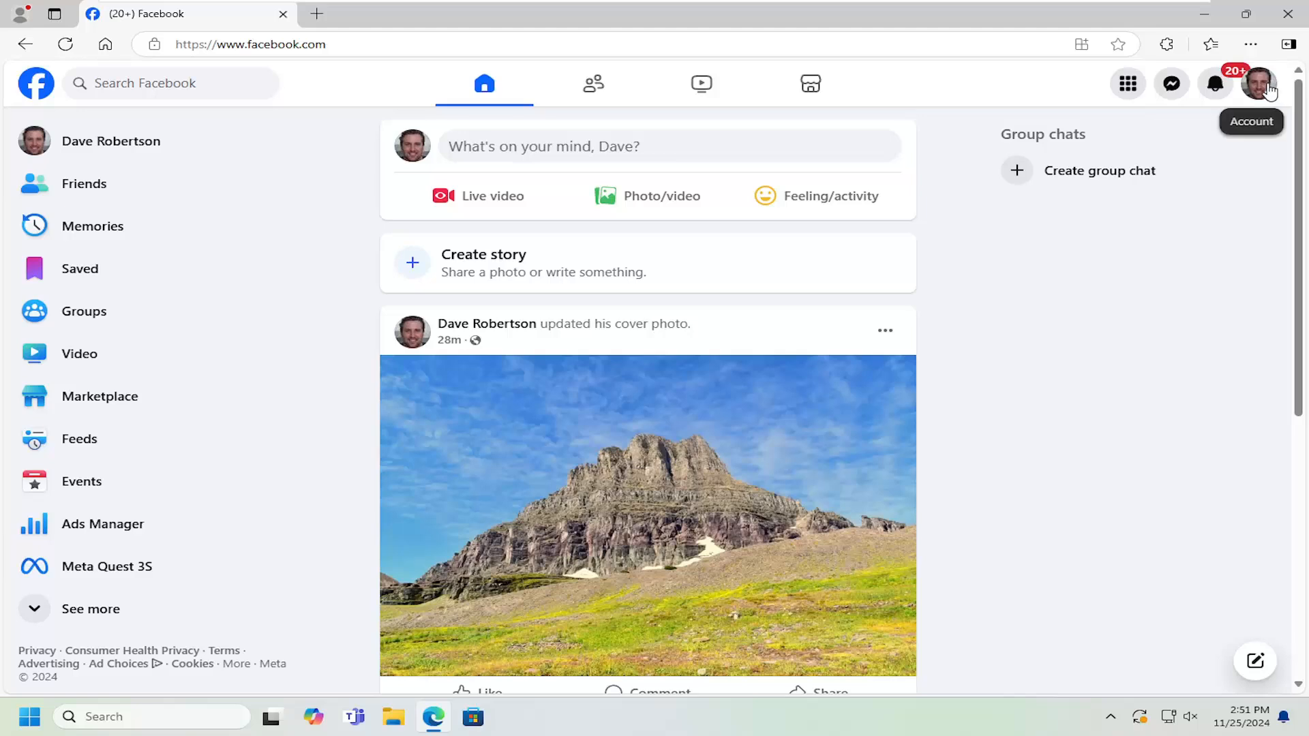
- Reach the full Settings & privacy page from the account menu
click(1260, 83)
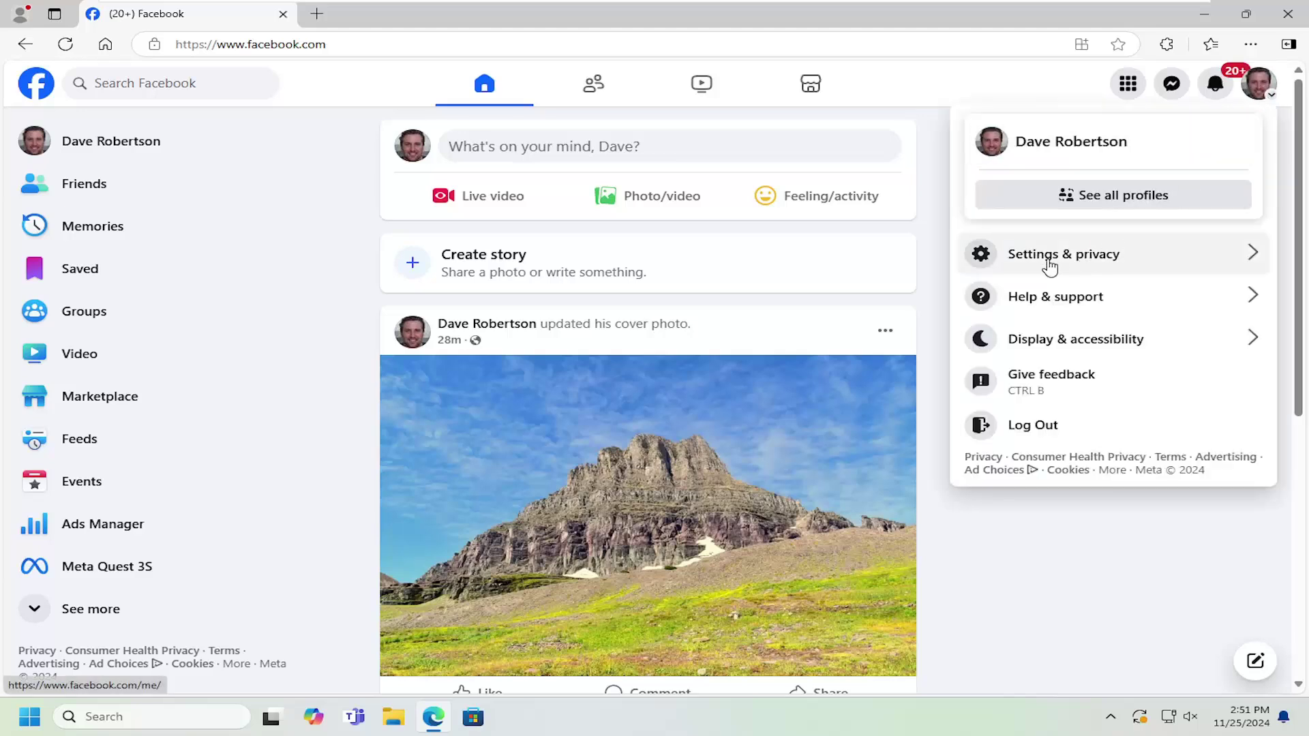
click(1063, 253)
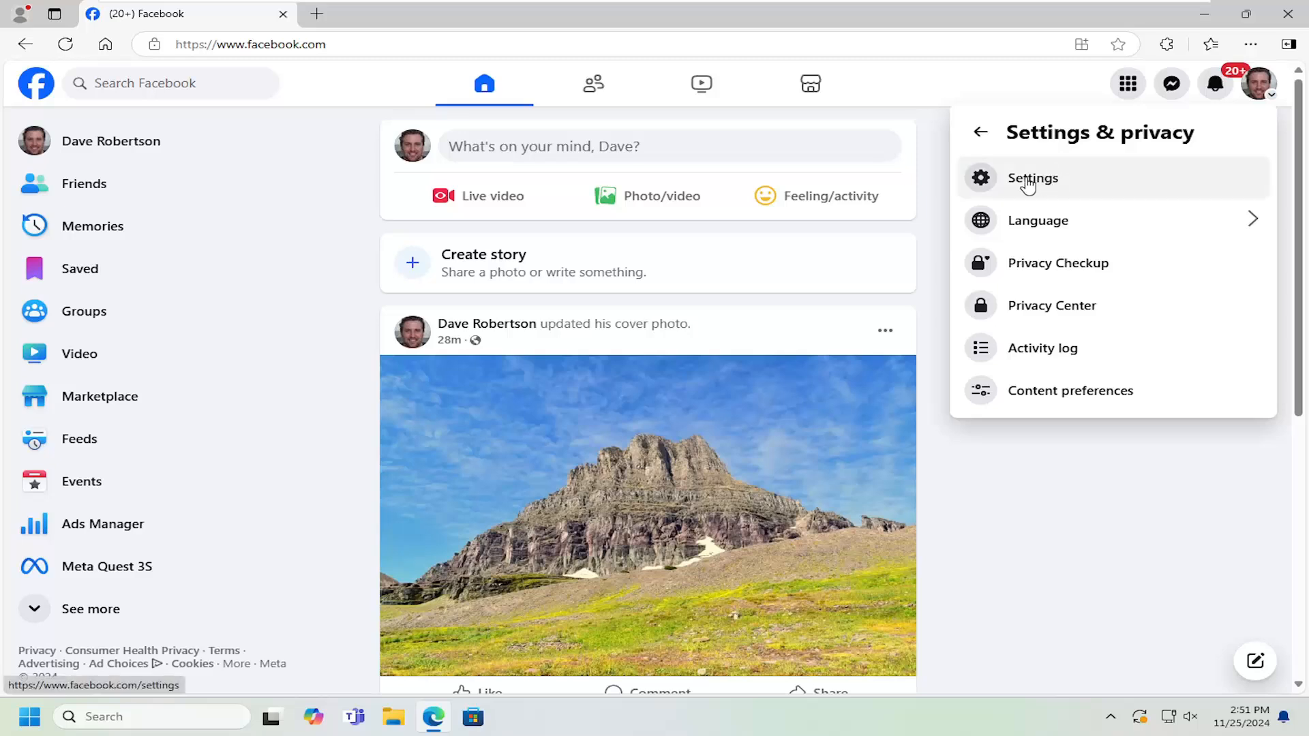
click(1032, 177)
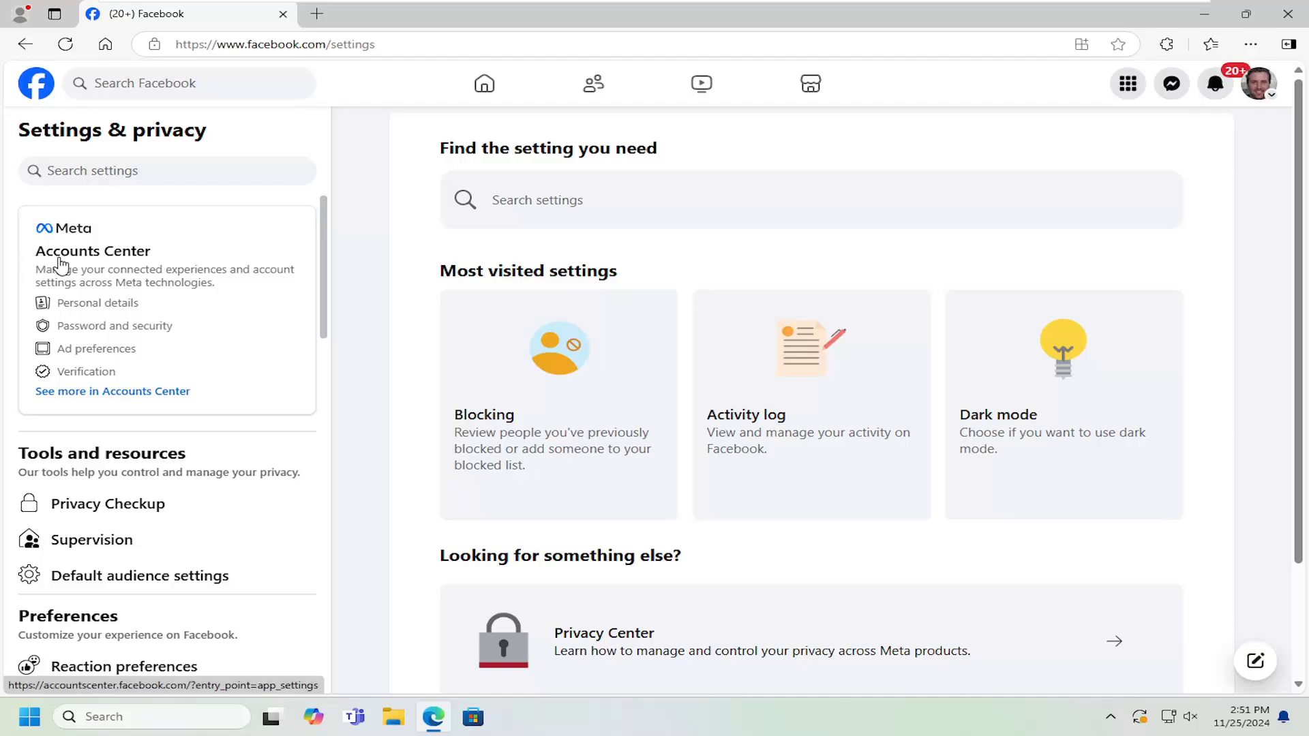
mouse_move(122, 334)
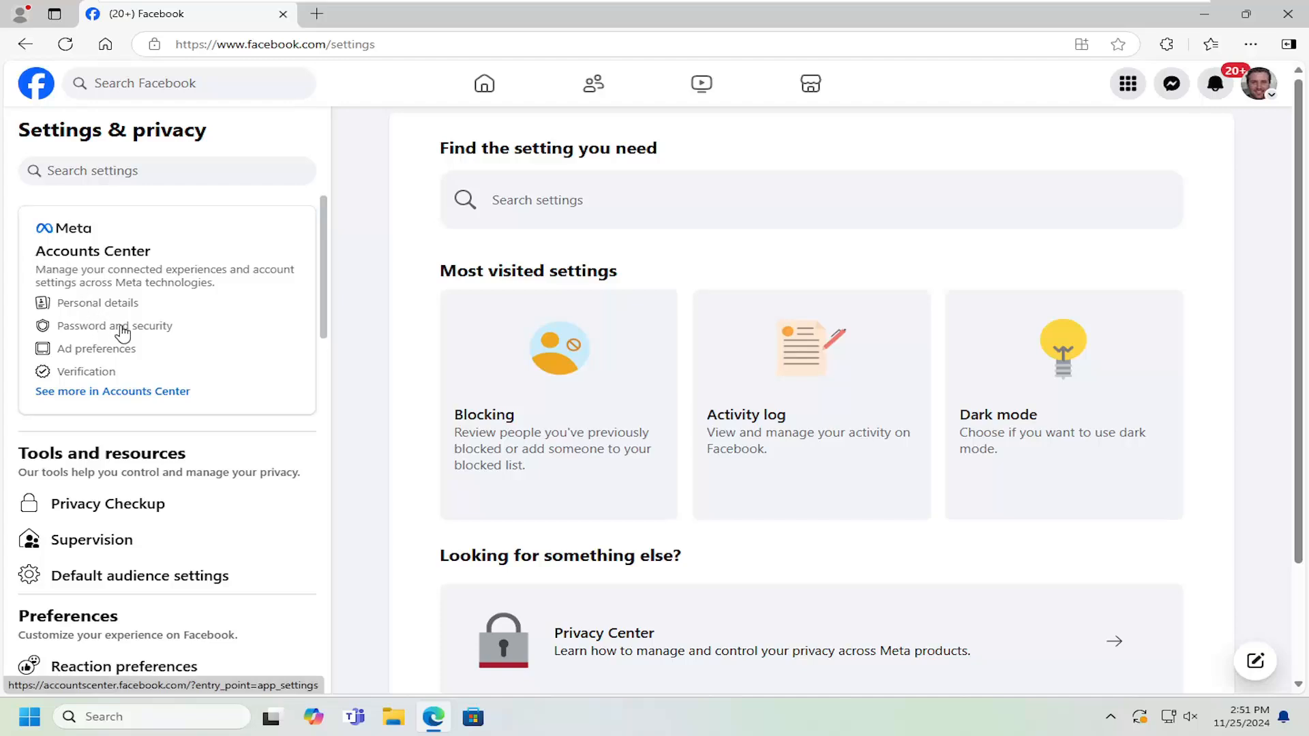
- Go into Accounts Center and show Your information and permissions
click(115, 326)
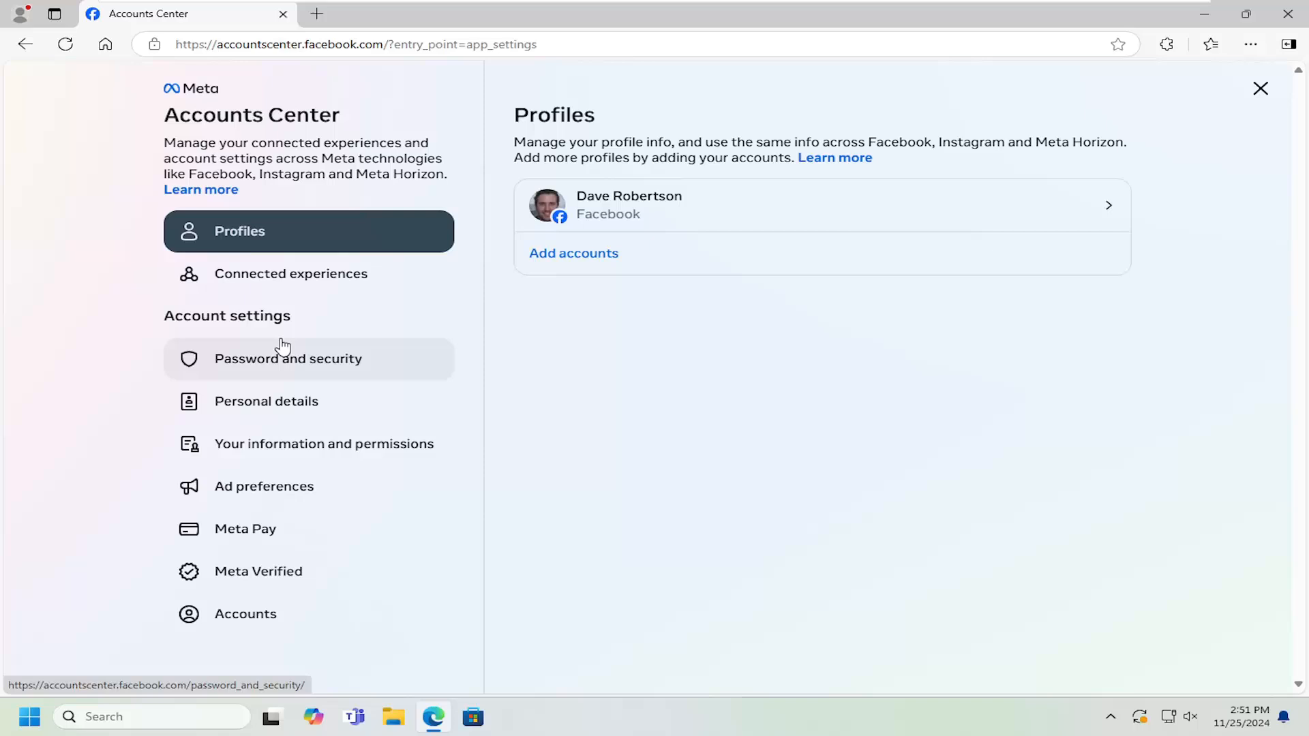
mouse_move(303, 469)
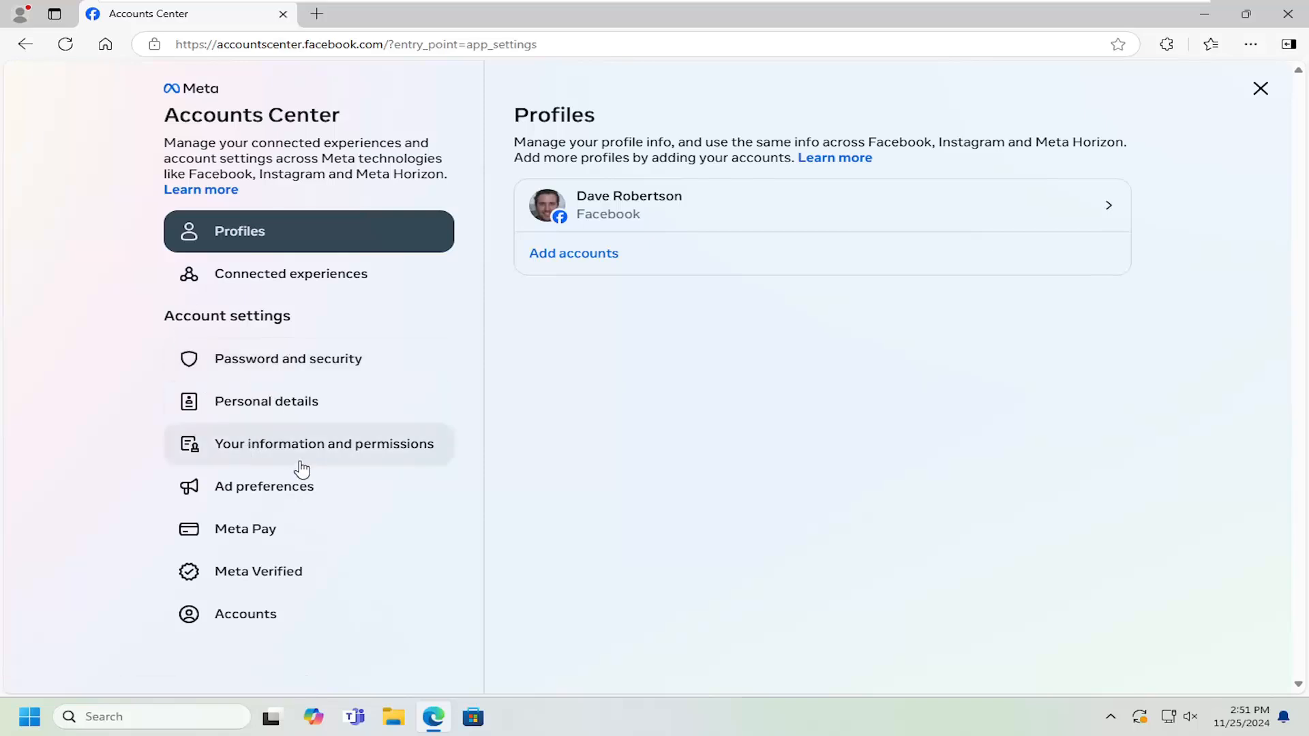
mouse_move(363, 450)
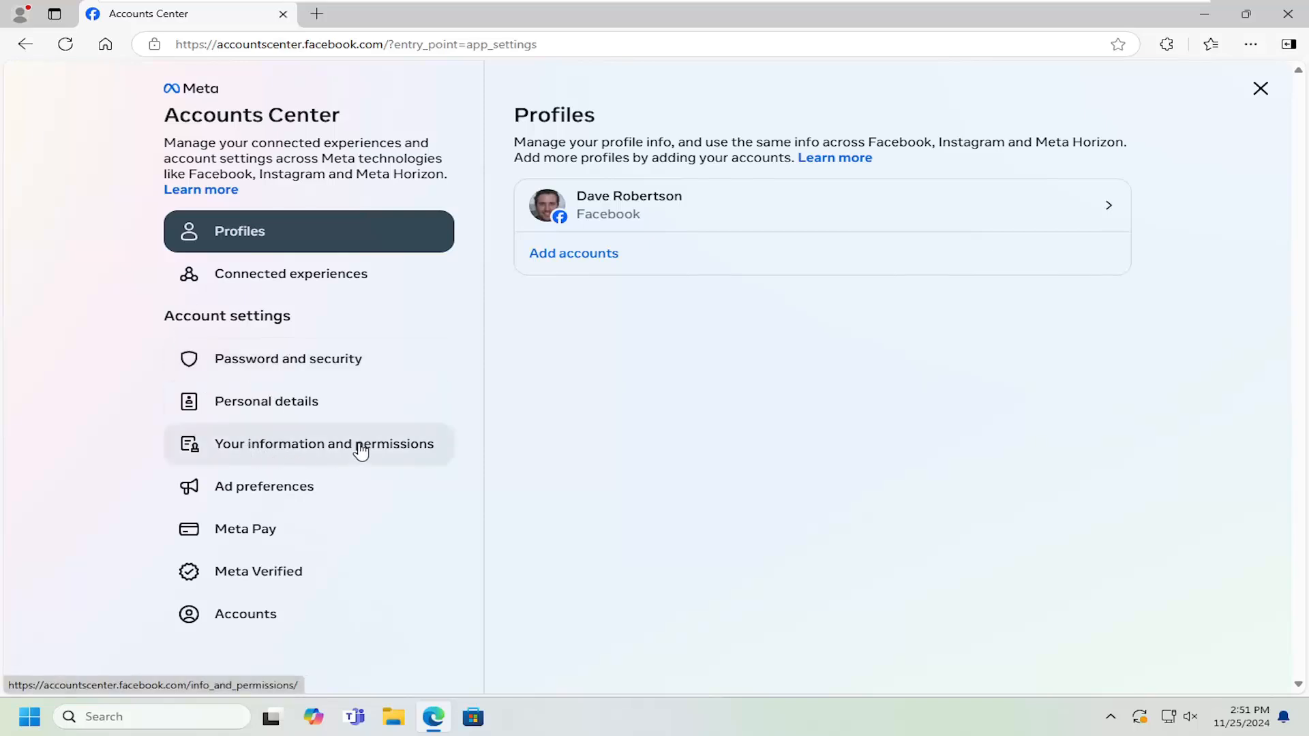
click(325, 445)
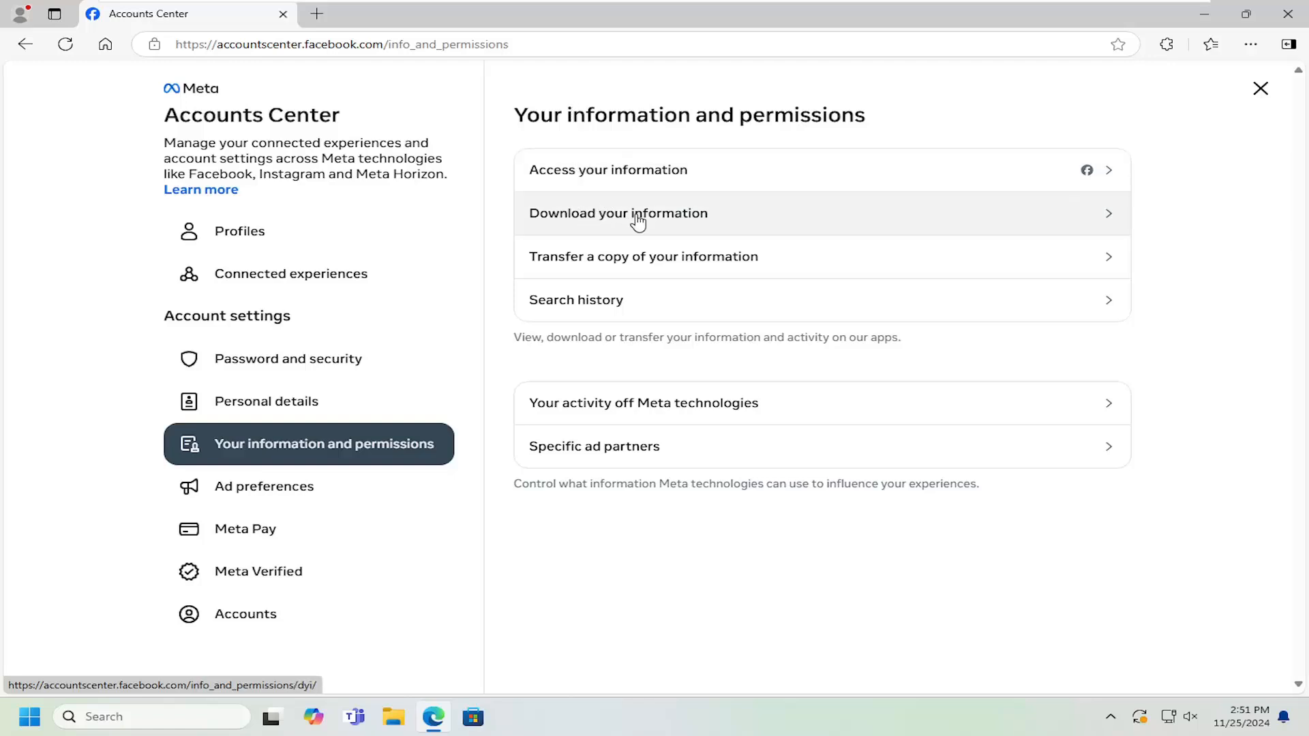
- Start the Download your information flow via Download or transfer information
click(638, 213)
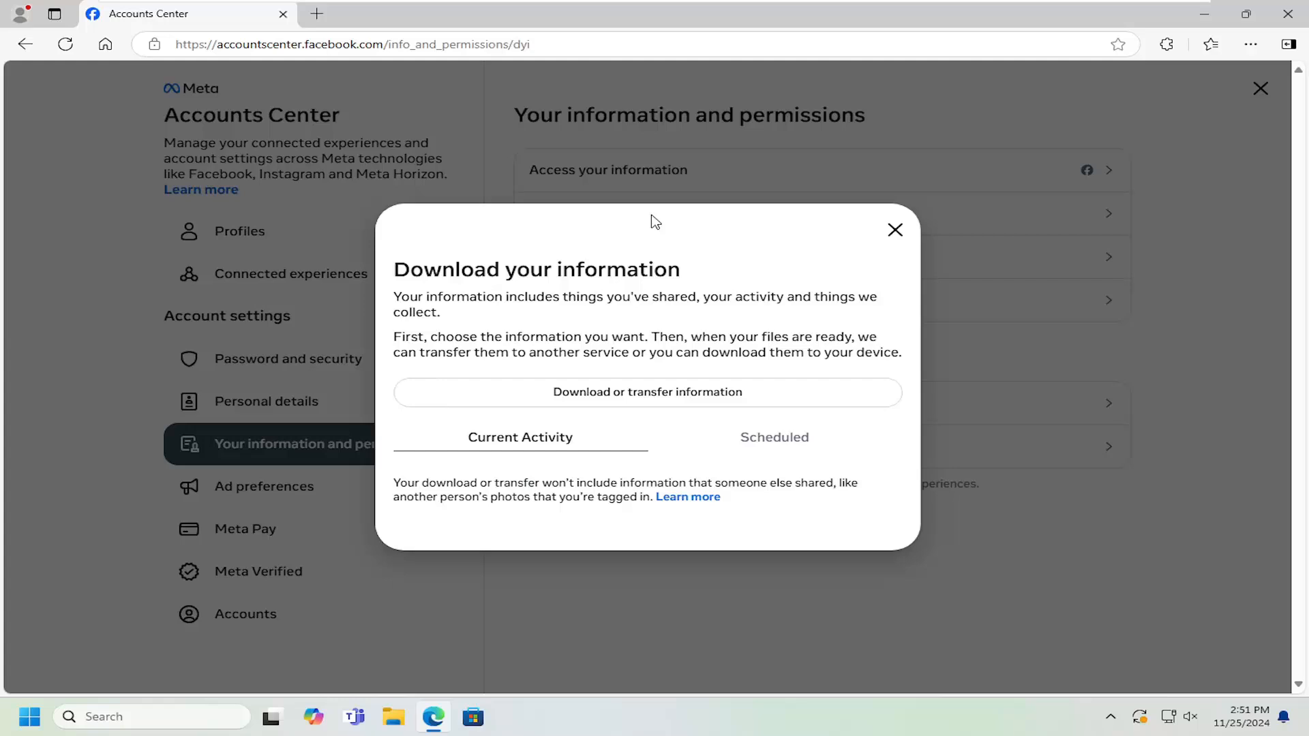
mouse_move(584, 319)
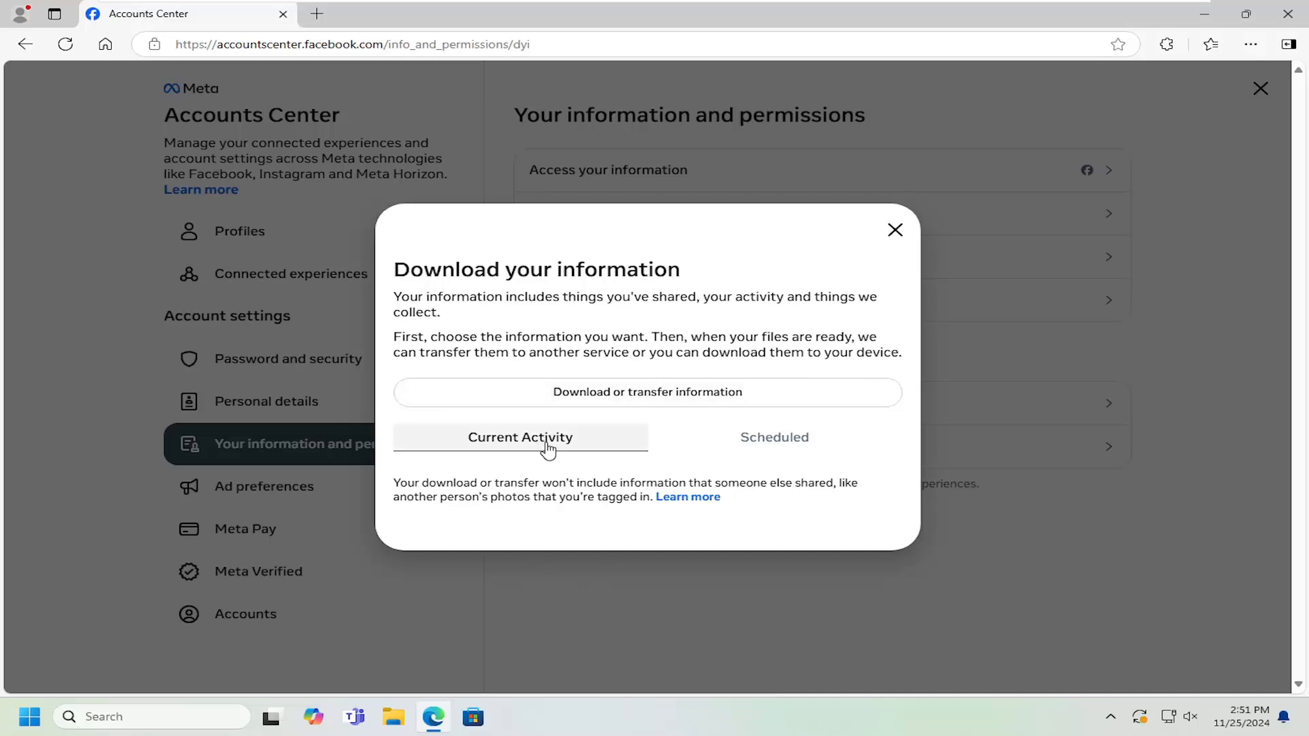
mouse_move(622, 396)
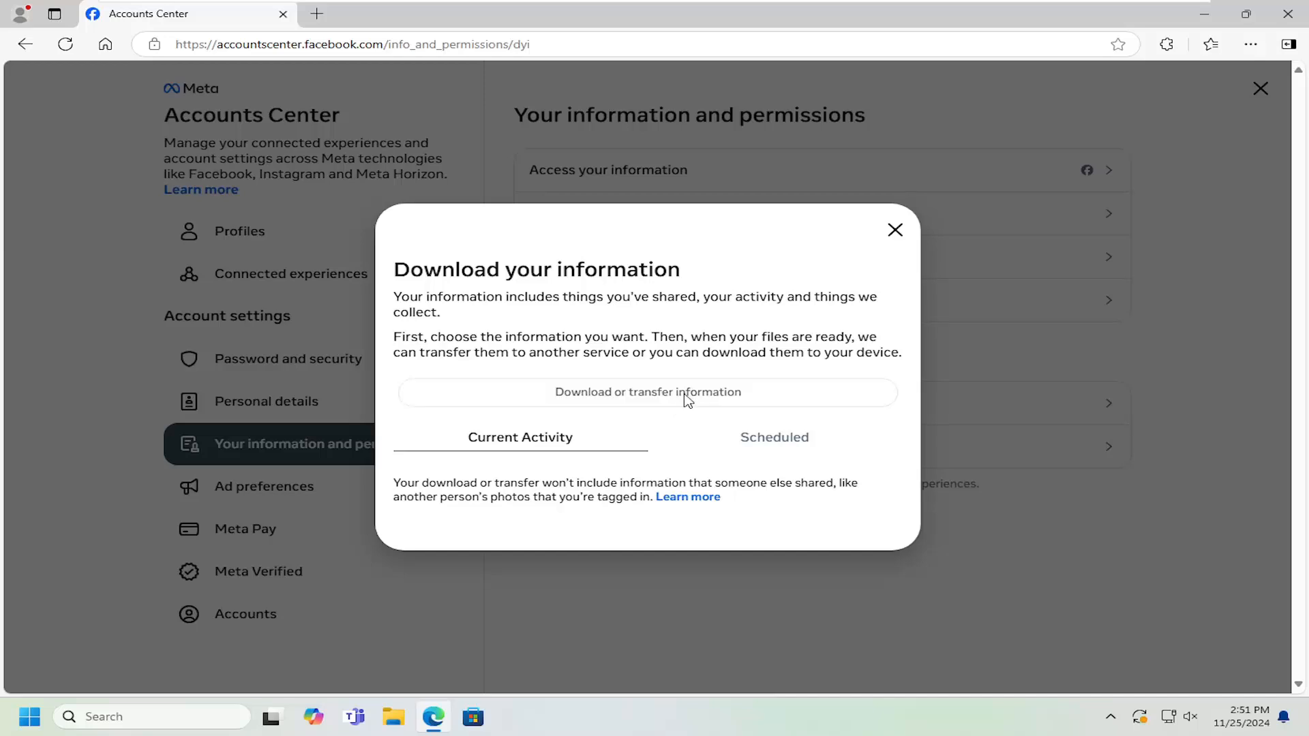
click(684, 393)
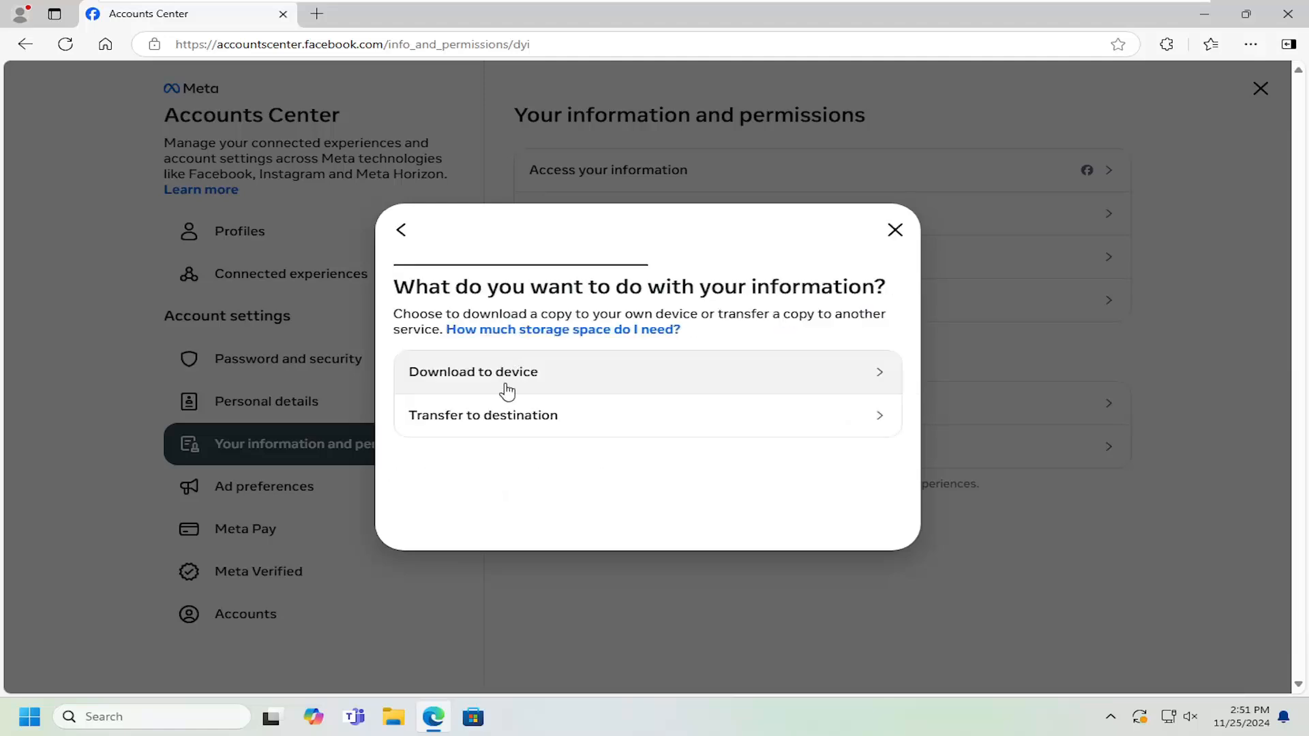
- Choose Download to device and keep Last year as the date range
click(471, 371)
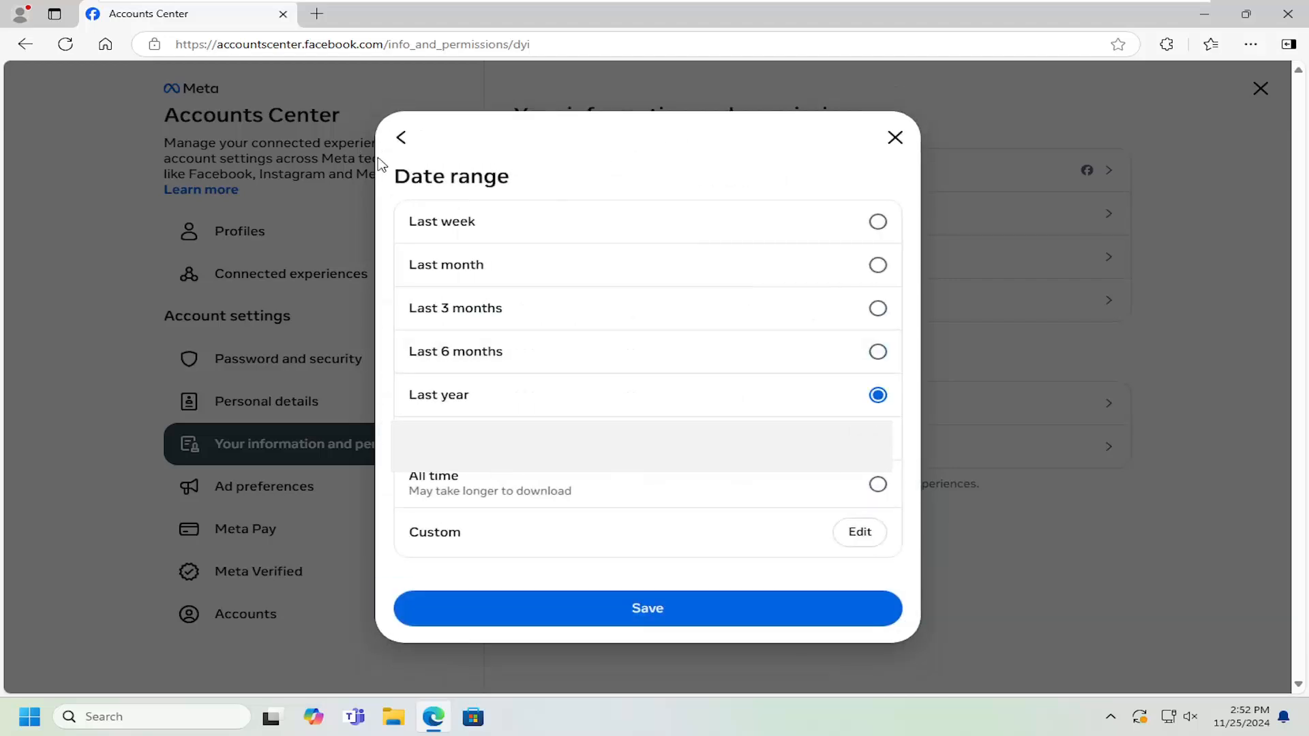
click(647, 608)
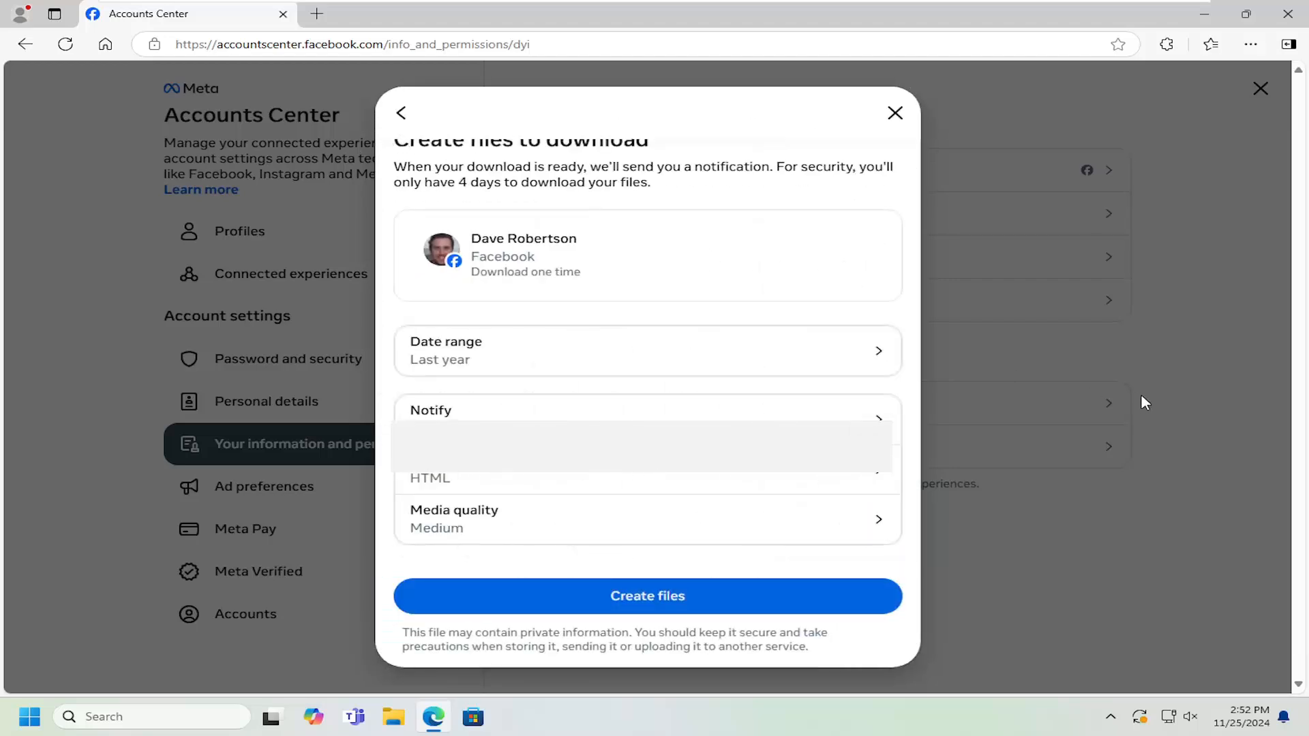